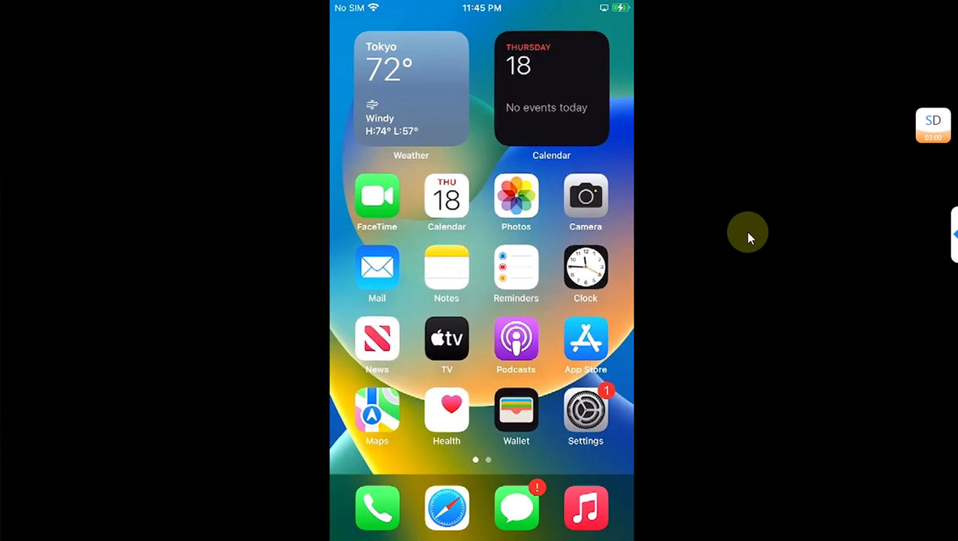
- Swipe across home screen pages and open the Notes entry holding the MediaFire iOS_6_Icons link
{"action": "scroll", "scroll_direction": "left", "scroll_amount": 3}
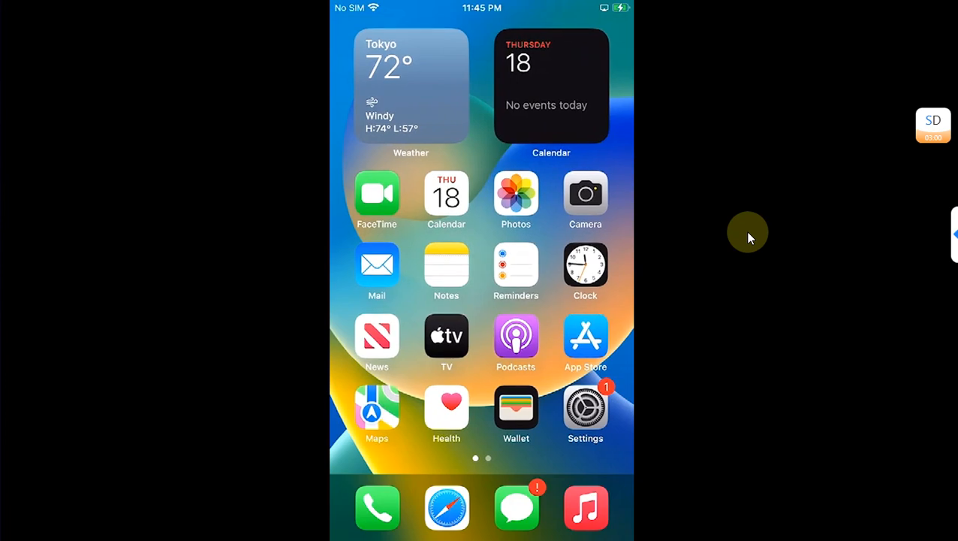
{"action": "scroll", "scroll_direction": "left", "scroll_amount": 3}
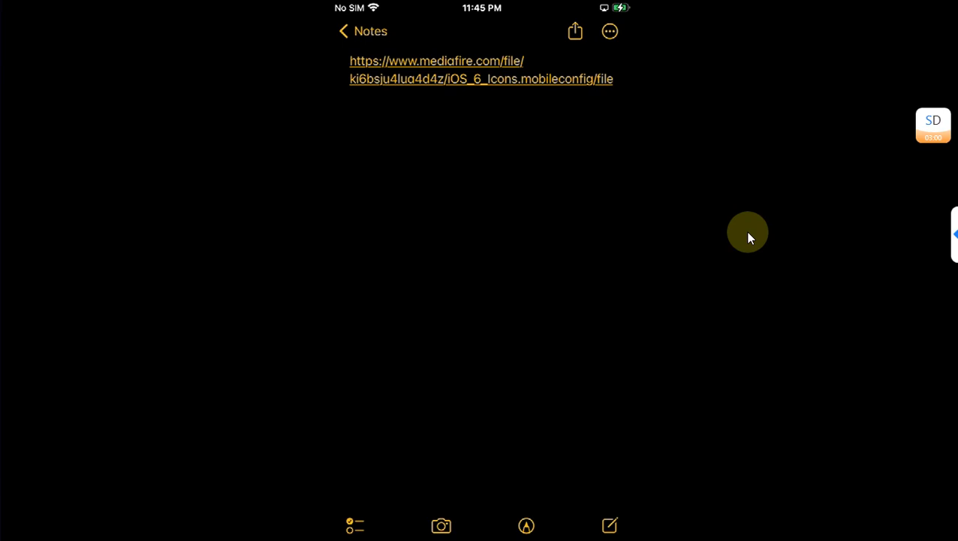
- Download the iOS_6_Icons profile from MediaFire, allow it, and dismiss the Profile Downloaded alert
{"action": "left_click", "coordinate": [480, 69]}
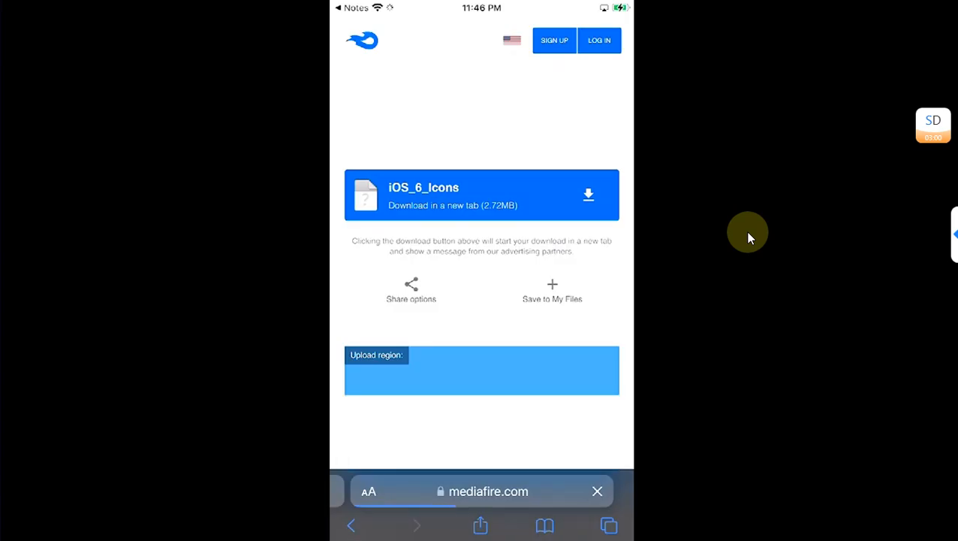
{"action": "left_click", "coordinate": [588, 195]}
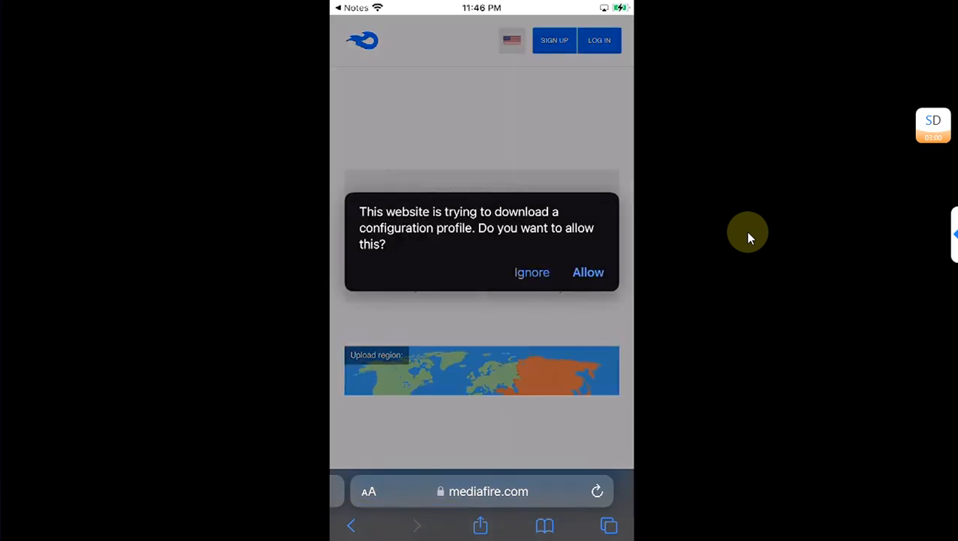
{"action": "left_click", "coordinate": [588, 272]}
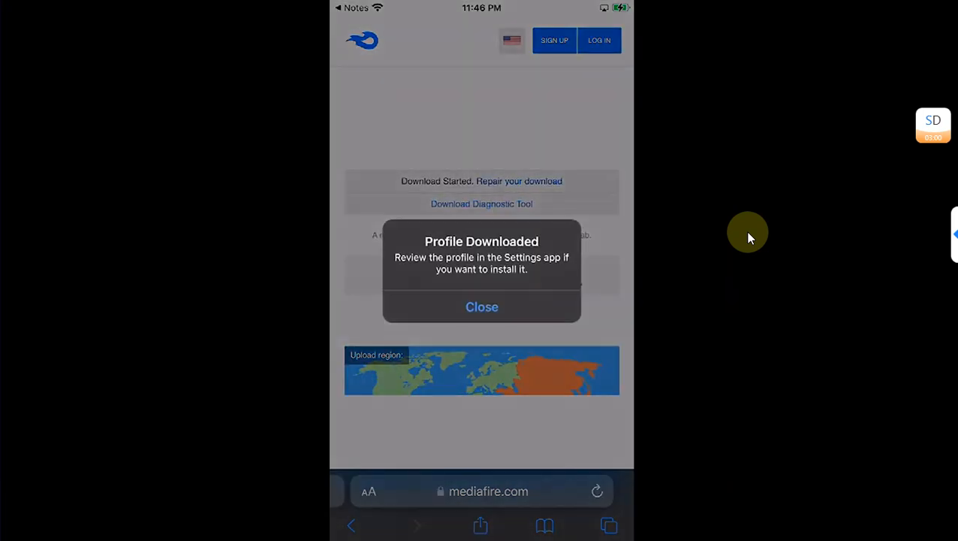
{"action": "left_click", "coordinate": [482, 307]}
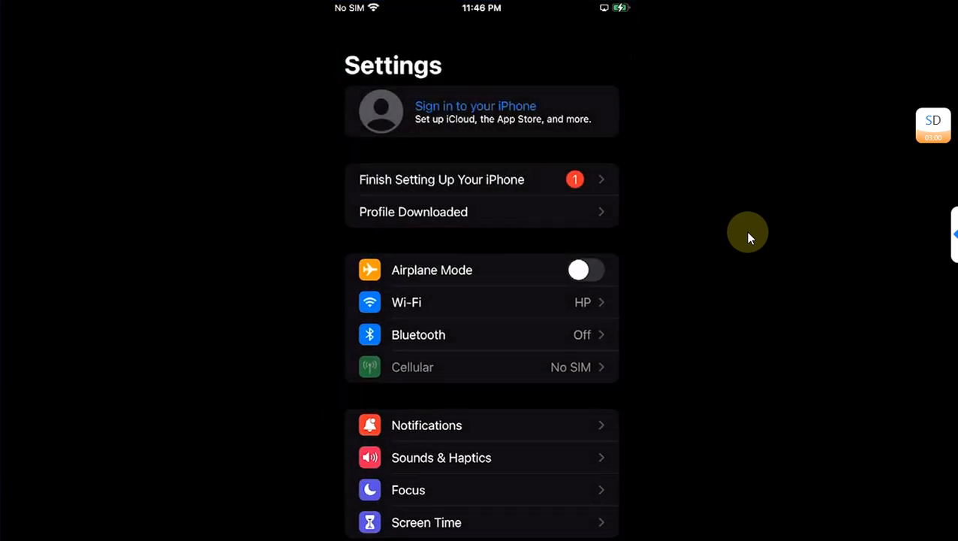
{"action": "mouse_move", "coordinate": [384, 218]}
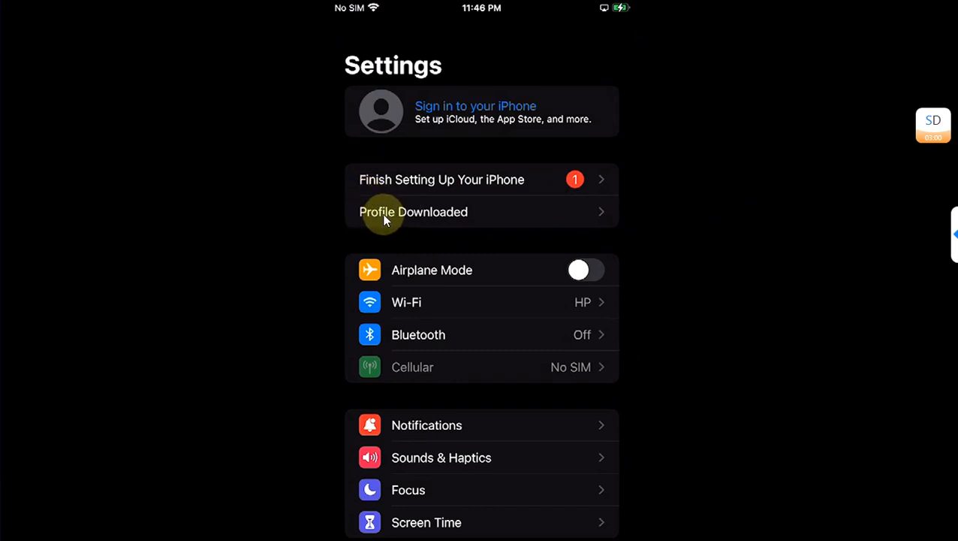
{"action": "mouse_move", "coordinate": [471, 217]}
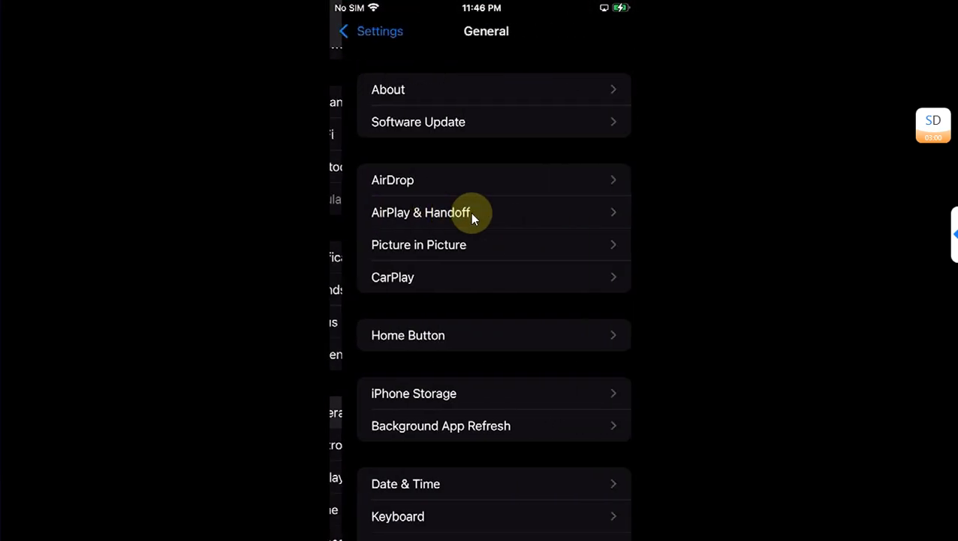
- Install the downloaded iOS 6 Icons profile from VPN & Device Management
{"action": "scroll", "scroll_direction": "down", "scroll_amount": 3}
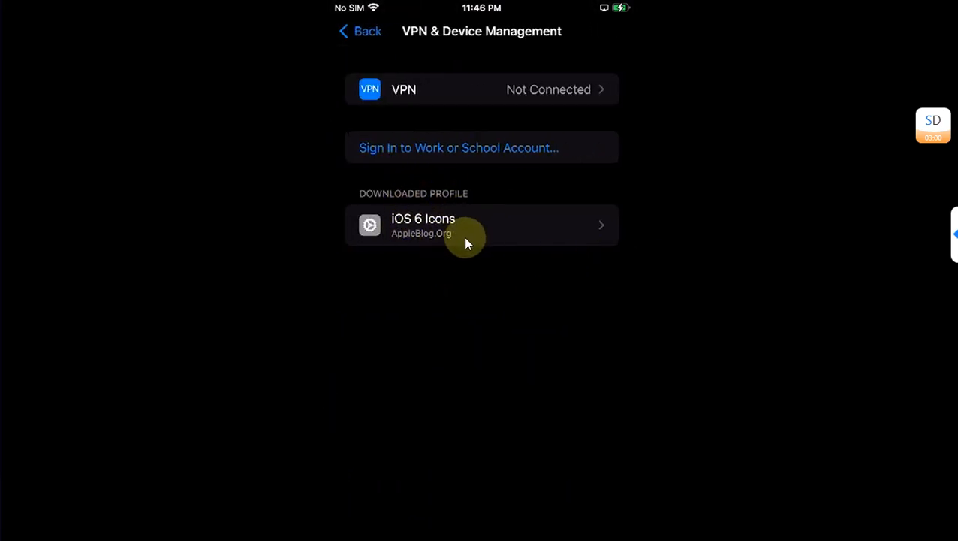
{"action": "mouse_move", "coordinate": [474, 229]}
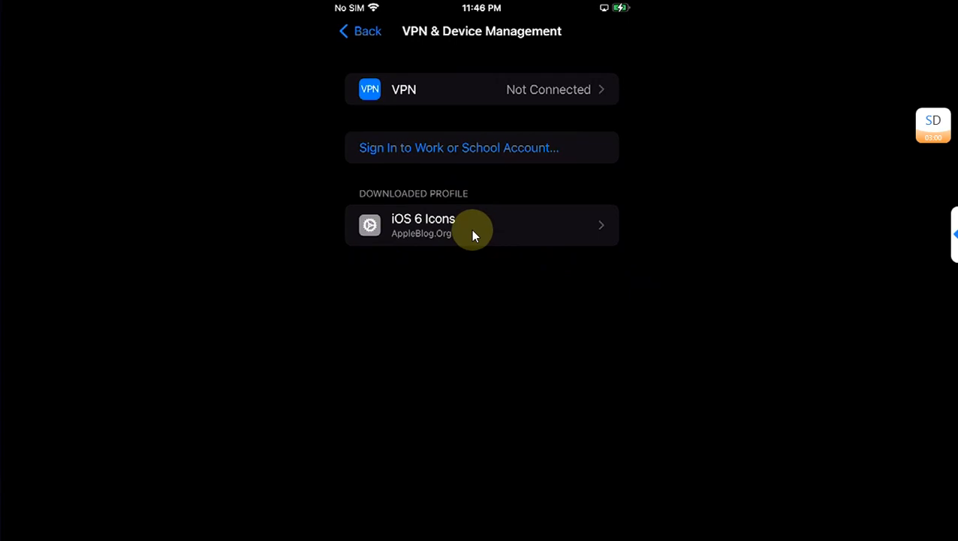
{"action": "left_click", "coordinate": [480, 226]}
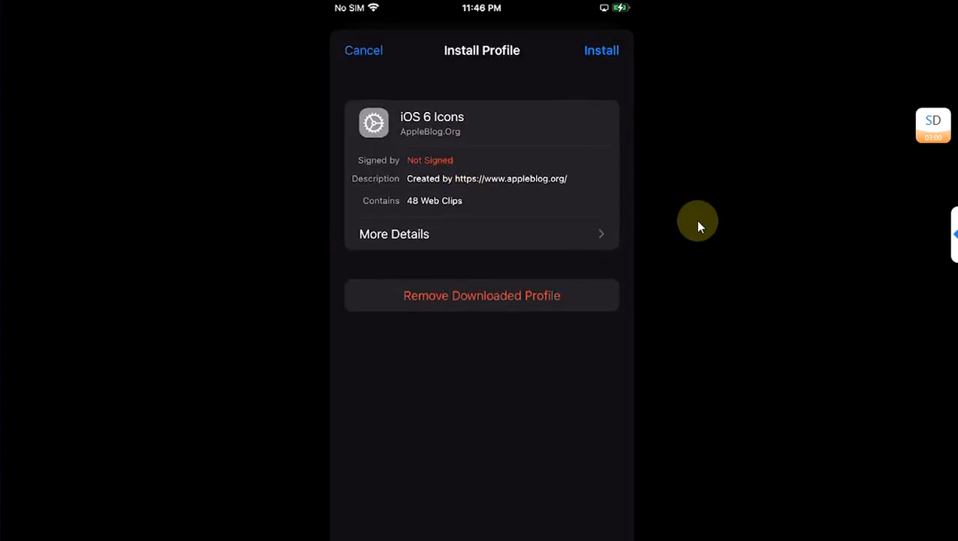
{"action": "mouse_move", "coordinate": [711, 238]}
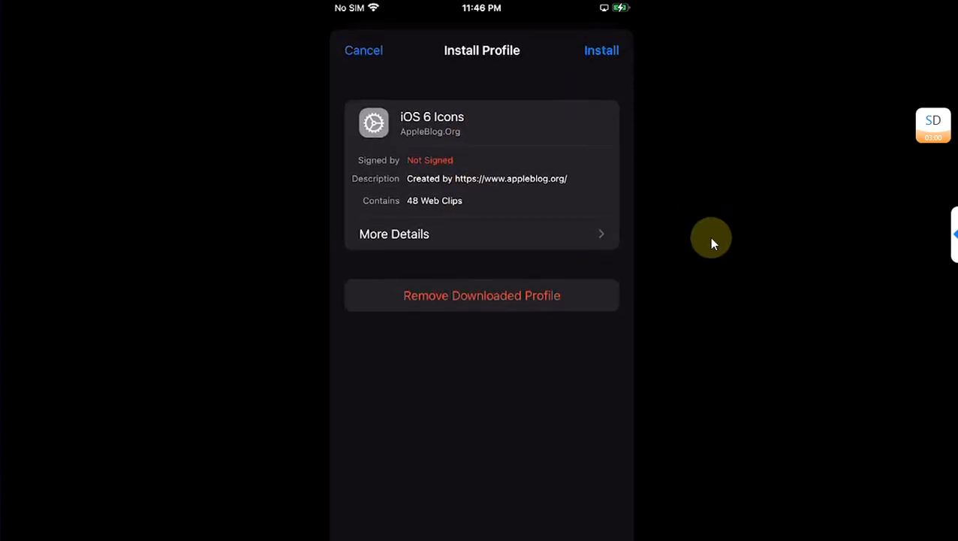
{"action": "left_click", "coordinate": [601, 50]}
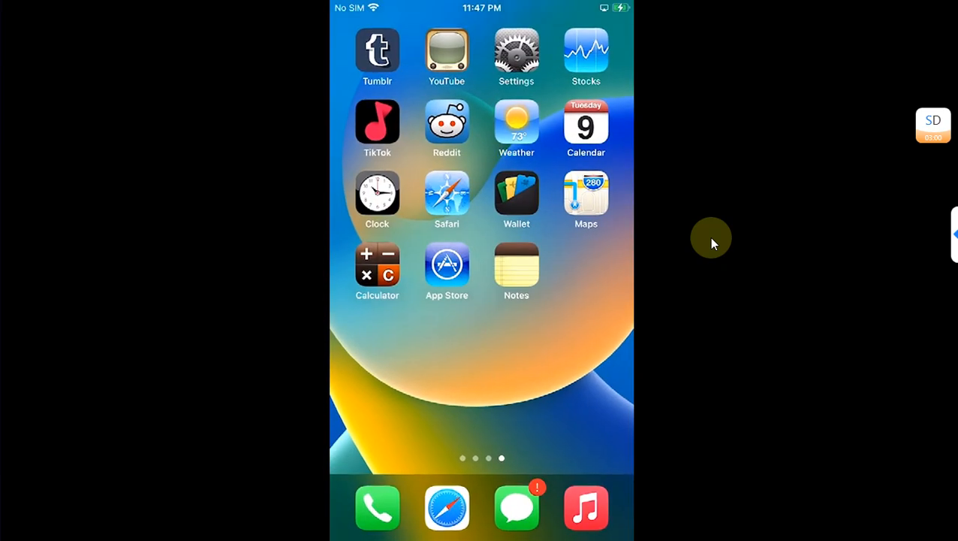
- Drag stock apps together into Entertainment and Utilities folders across the home screen pages
{"action": "scroll", "scroll_direction": "left", "scroll_amount": 3}
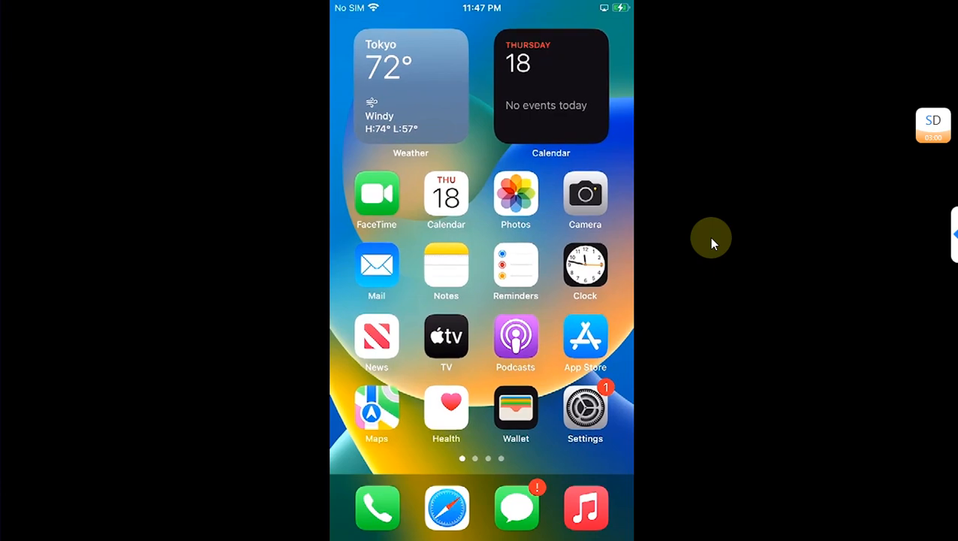
{"action": "scroll", "scroll_direction": "left", "scroll_amount": 3}
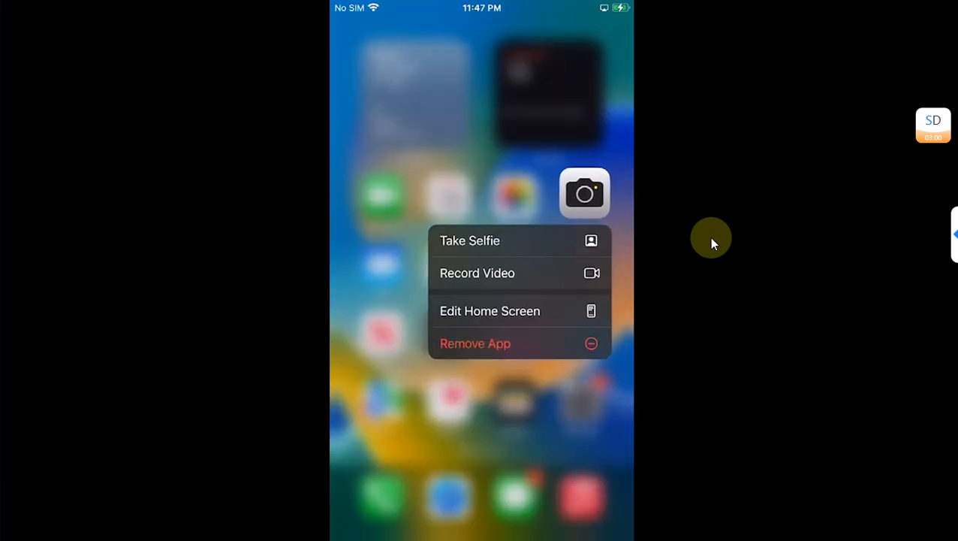
{"action": "left_click", "coordinate": [490, 310]}
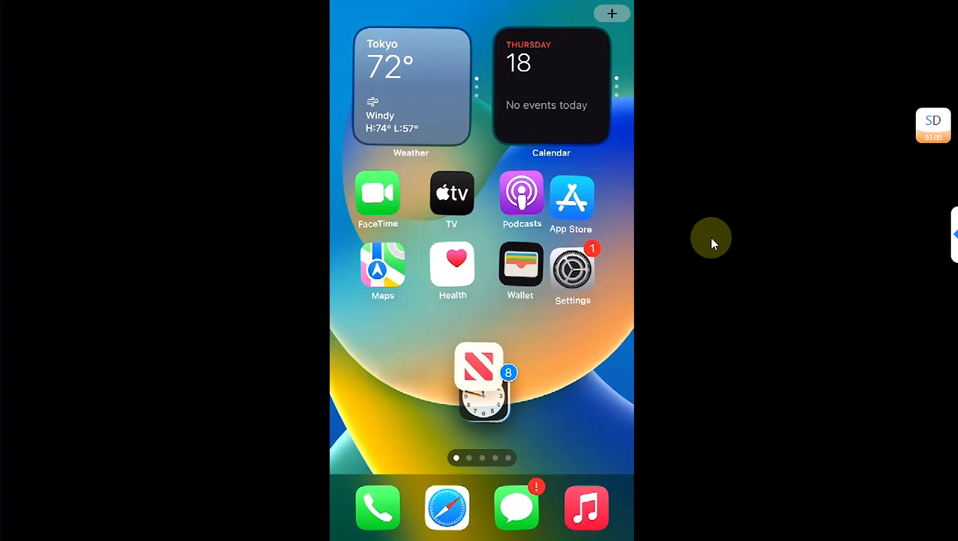
{"action": "scroll", "scroll_direction": "left", "scroll_amount": 3}
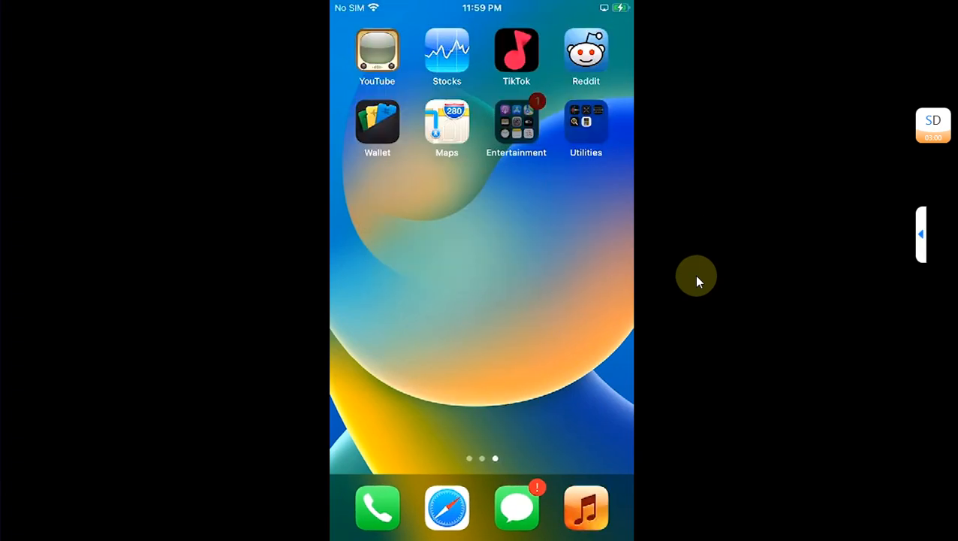
- Tuck original dock apps into folders and place iOS 6-style Phone, Messages, Safari, Music in the dock
{"action": "left_click", "coordinate": [517, 122]}
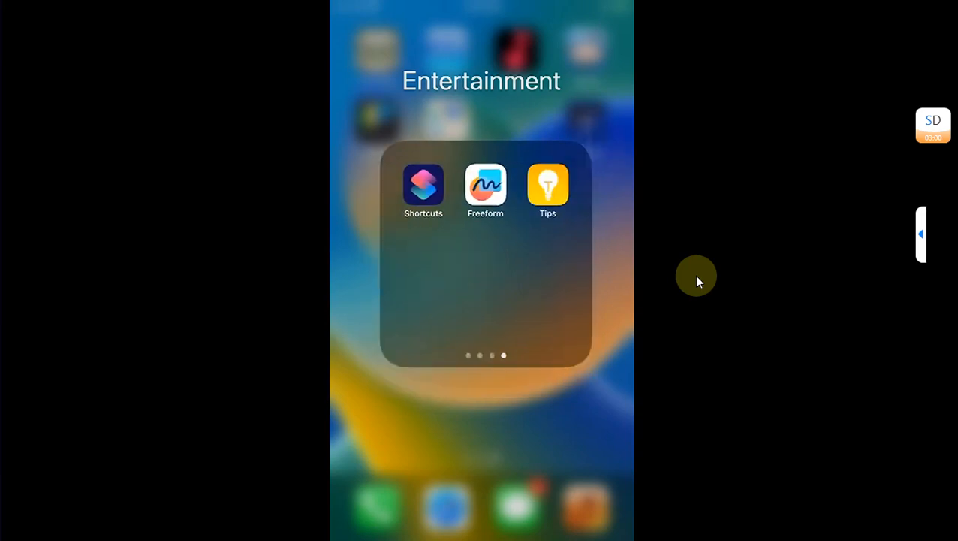
{"action": "left_click", "coordinate": [481, 451]}
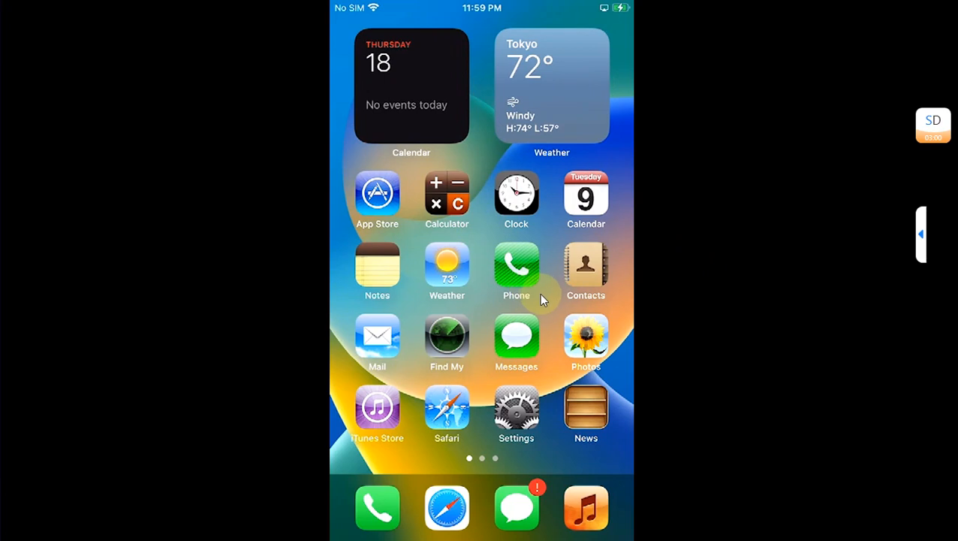
{"action": "mouse_move", "coordinate": [516, 344]}
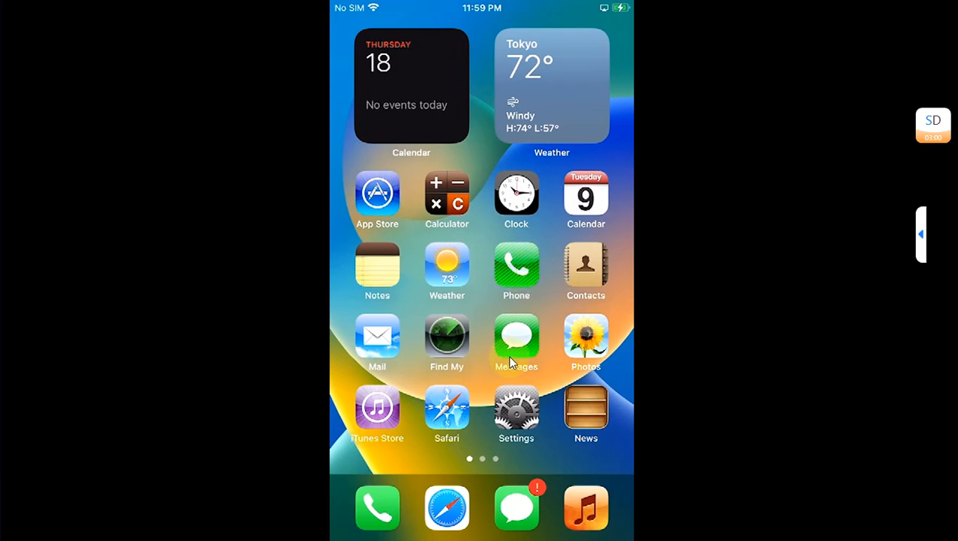
{"action": "mouse_move", "coordinate": [721, 386]}
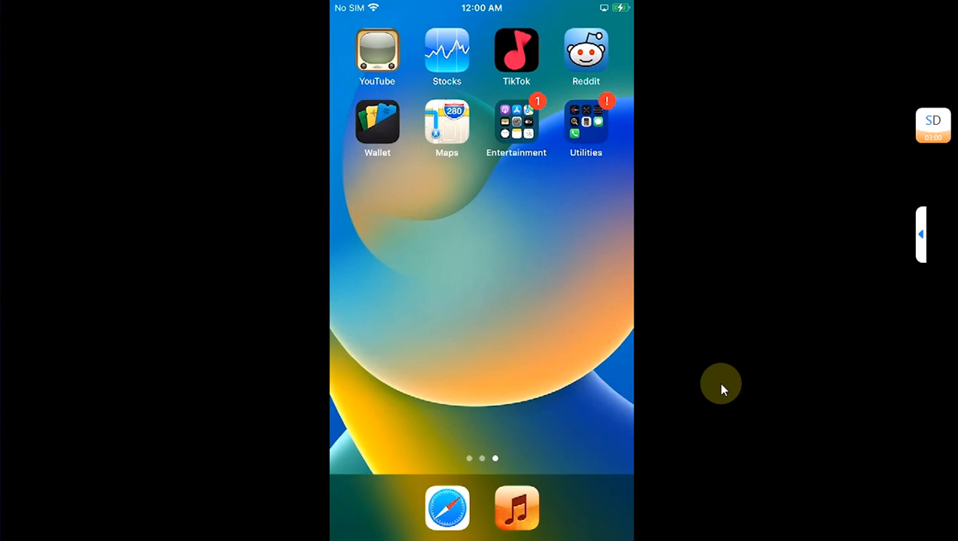
{"action": "left_click", "coordinate": [586, 120]}
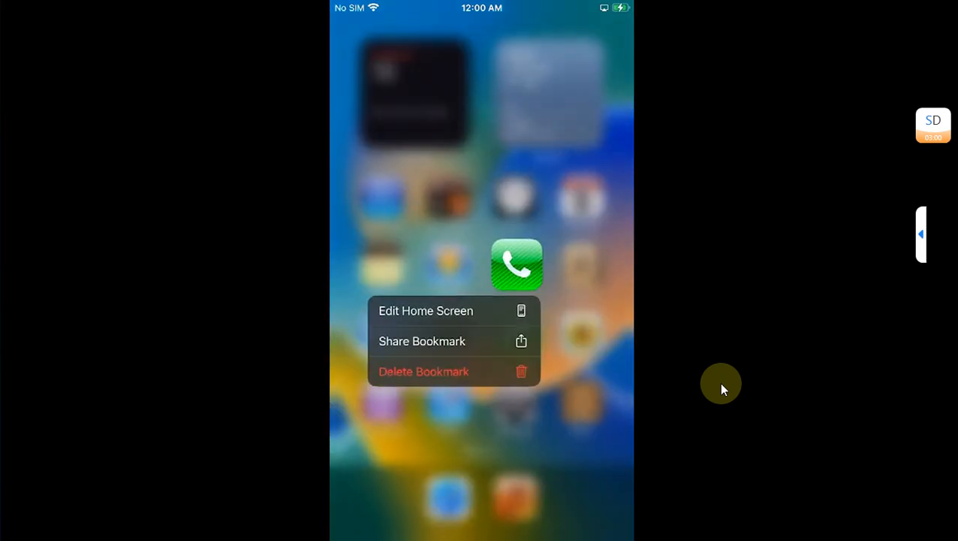
{"action": "left_click", "coordinate": [426, 310]}
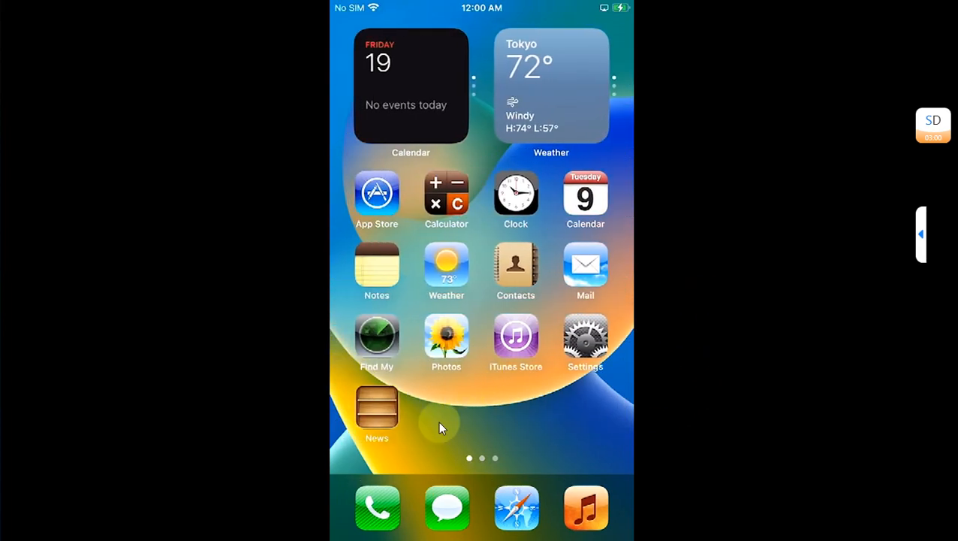
{"action": "mouse_move", "coordinate": [462, 413]}
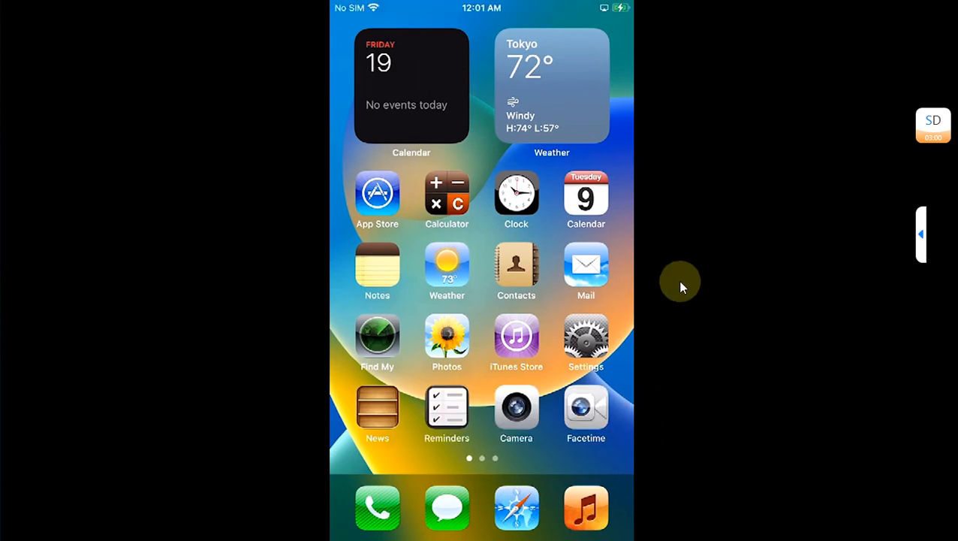
- Add the rippled blue iOS 6 water photo as a new wallpaper
{"action": "scroll", "scroll_direction": "left", "scroll_amount": 3}
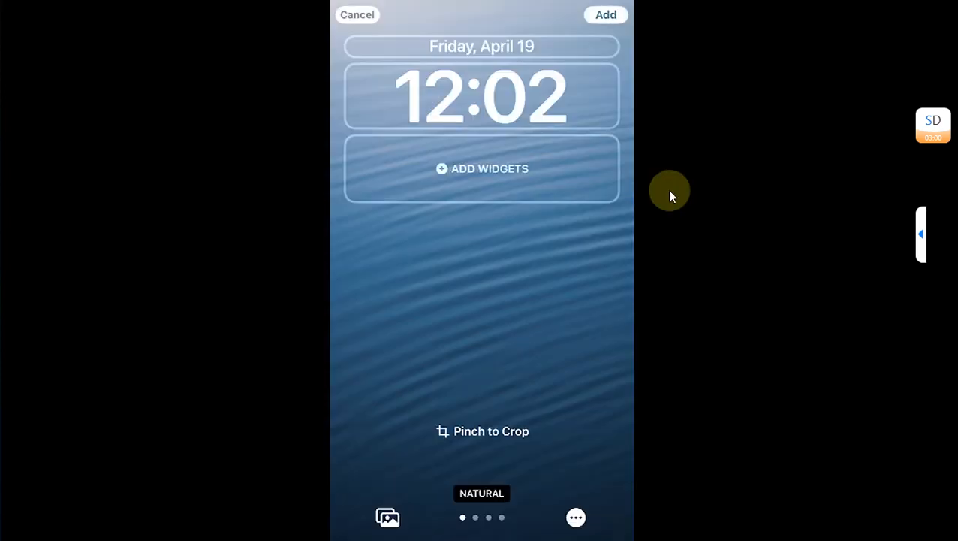
{"action": "left_click", "coordinate": [357, 15]}
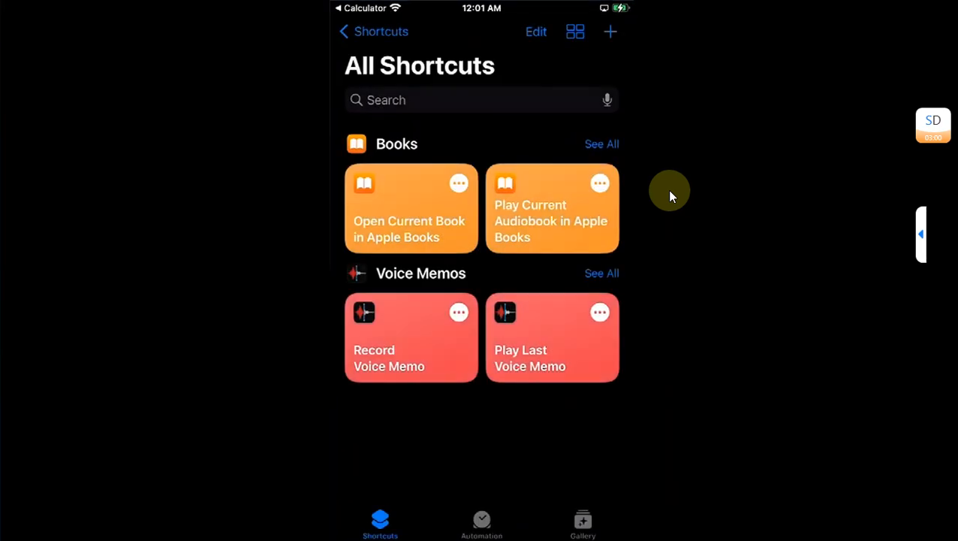
- Return home, go to page two, and remove the Spotify app icon
{"action": "key", "text": "home"}
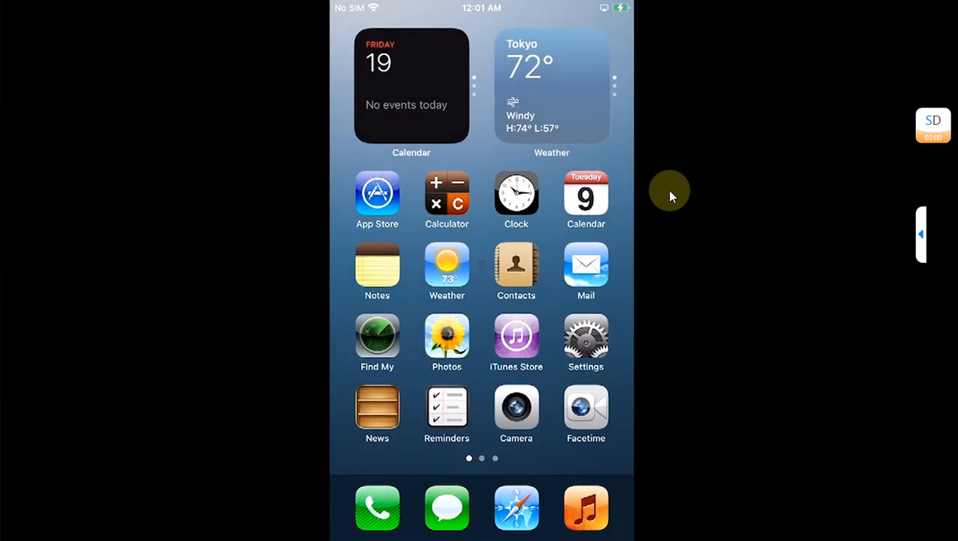
{"action": "left_click", "coordinate": [377, 193]}
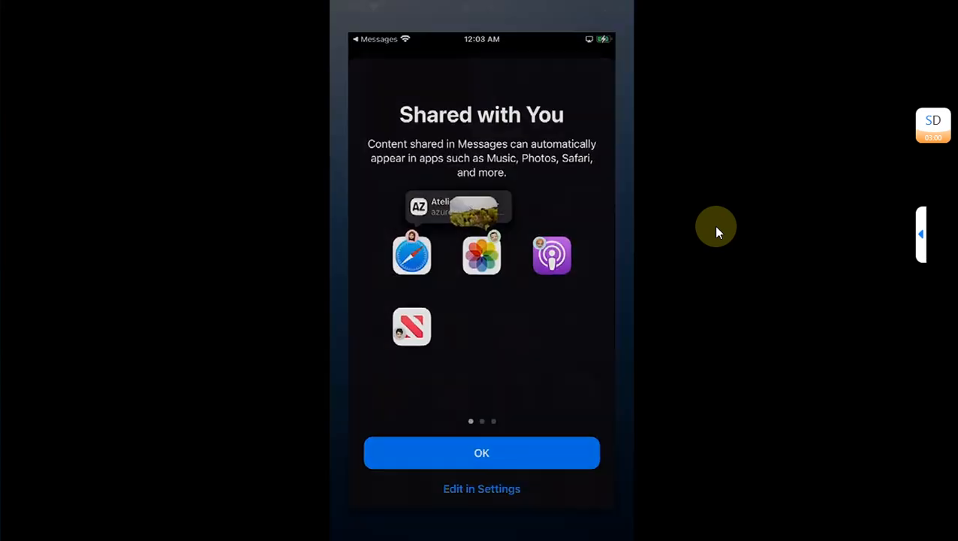
{"action": "left_click", "coordinate": [482, 452]}
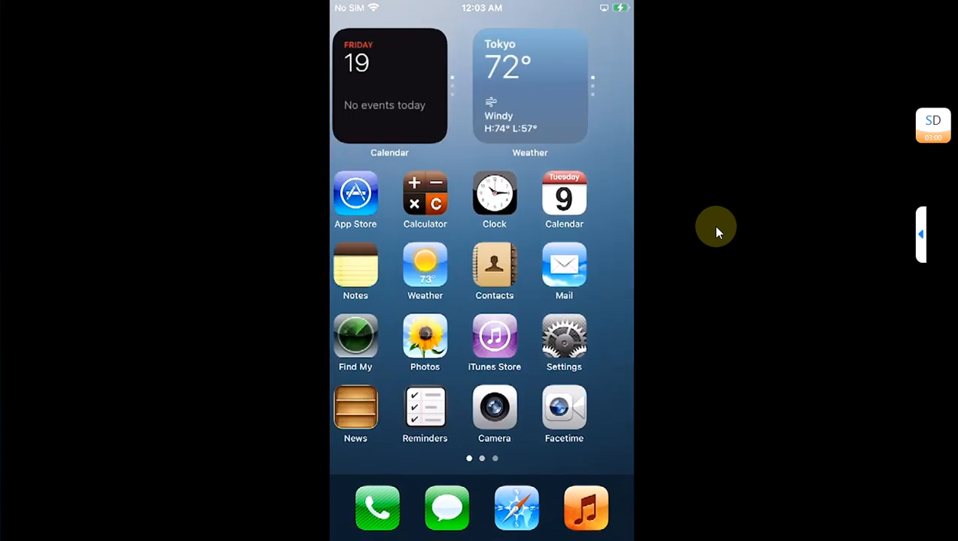
{"action": "scroll", "scroll_direction": "left", "scroll_amount": 3}
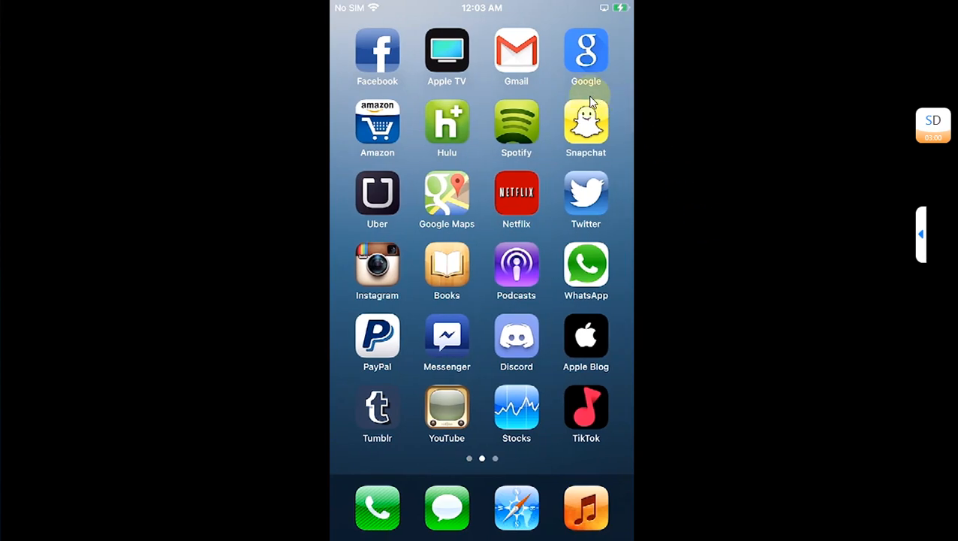
{"action": "mouse_move", "coordinate": [662, 175]}
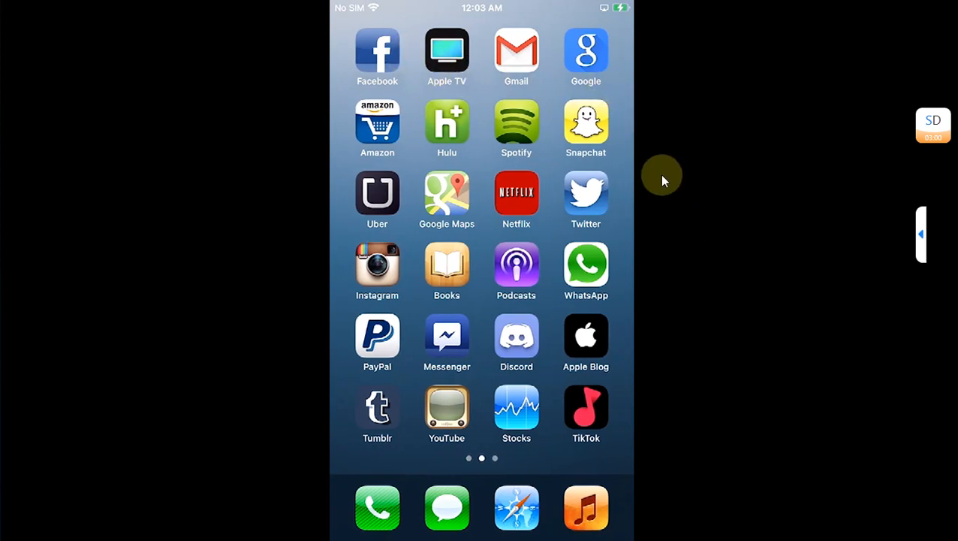
{"action": "mouse_move", "coordinate": [660, 178]}
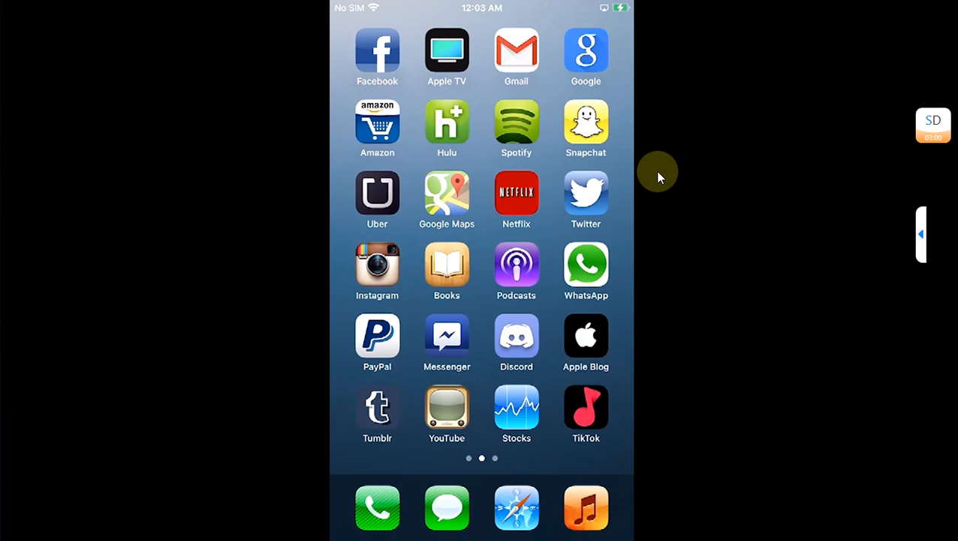
{"action": "left_click", "coordinate": [516, 120]}
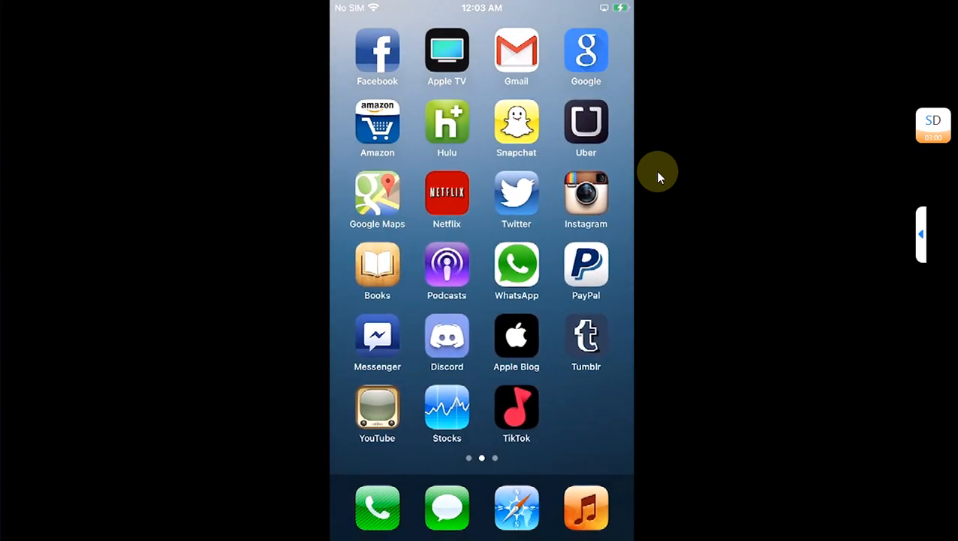
{"action": "mouse_move", "coordinate": [653, 178]}
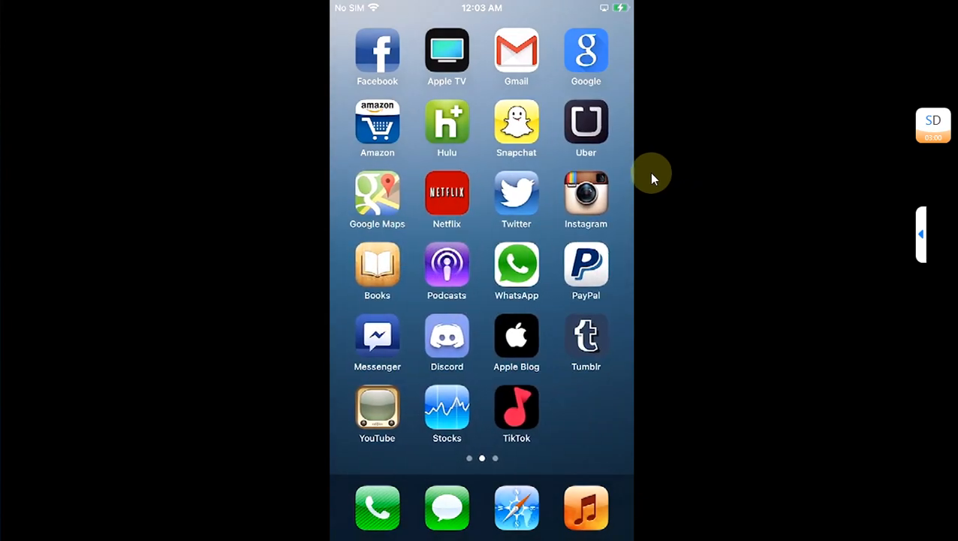
{"action": "mouse_move", "coordinate": [364, 51]}
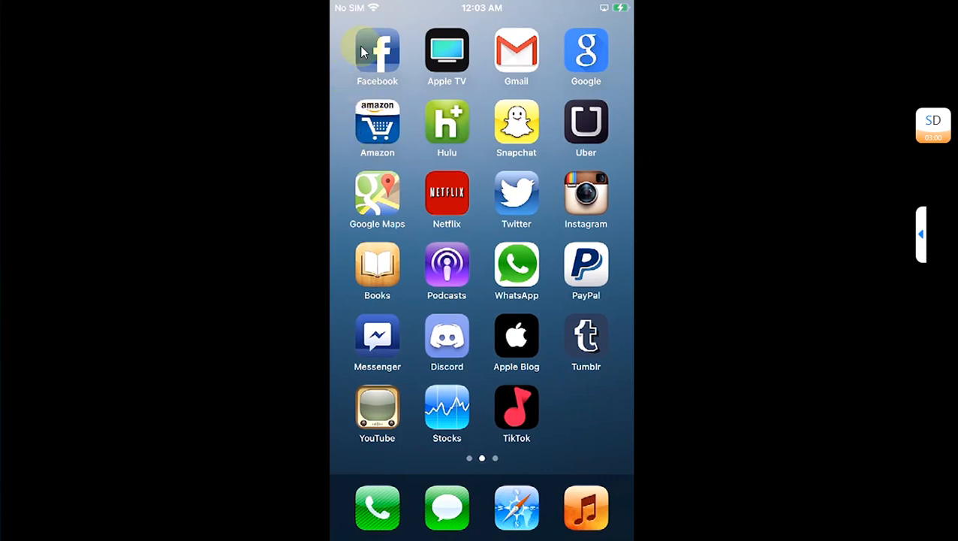
{"action": "mouse_move", "coordinate": [699, 227]}
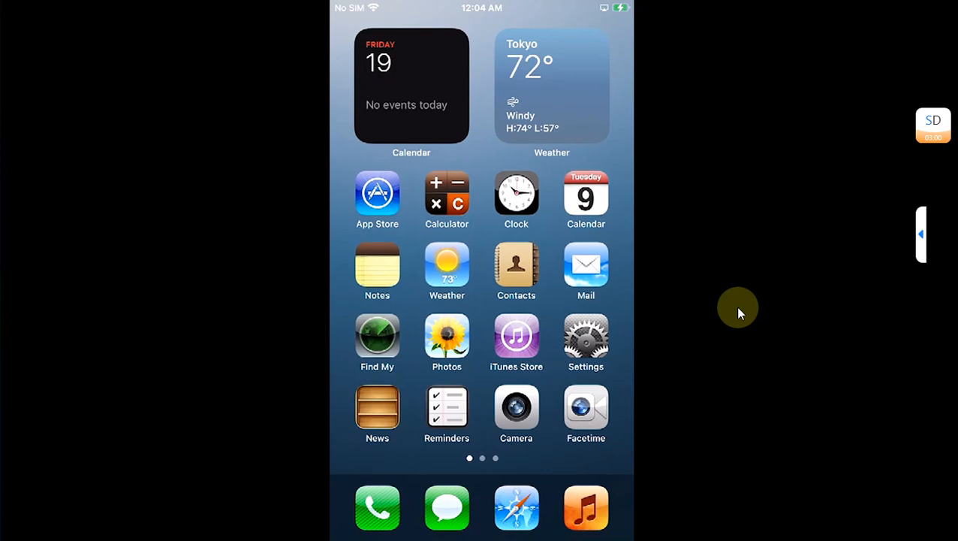
- Apply the rippled water-droplet image as the home screen wallpaper
{"action": "scroll", "scroll_direction": "left", "scroll_amount": 3}
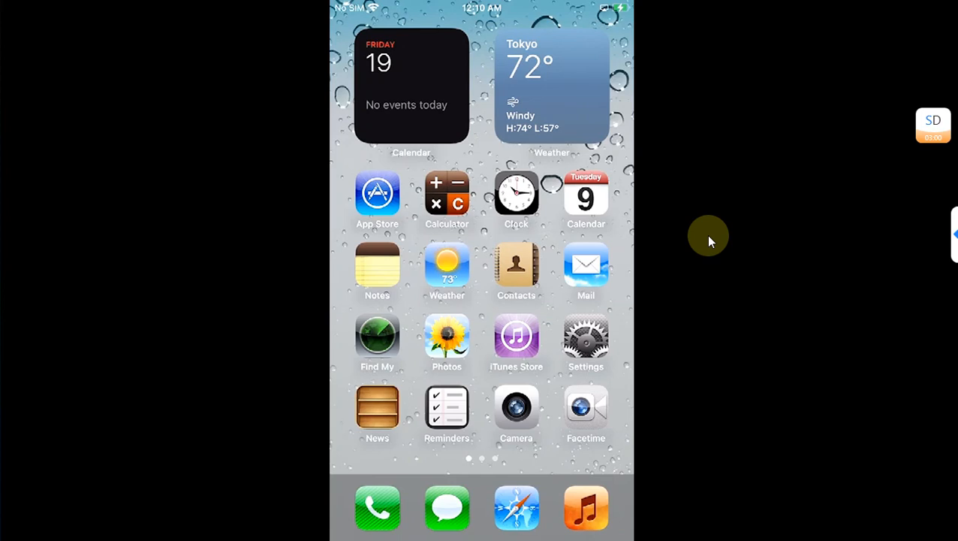
- Remove the iOS 6 Icons profile in VPN & Device Management and confirm the removal
{"action": "left_click", "coordinate": [586, 341]}
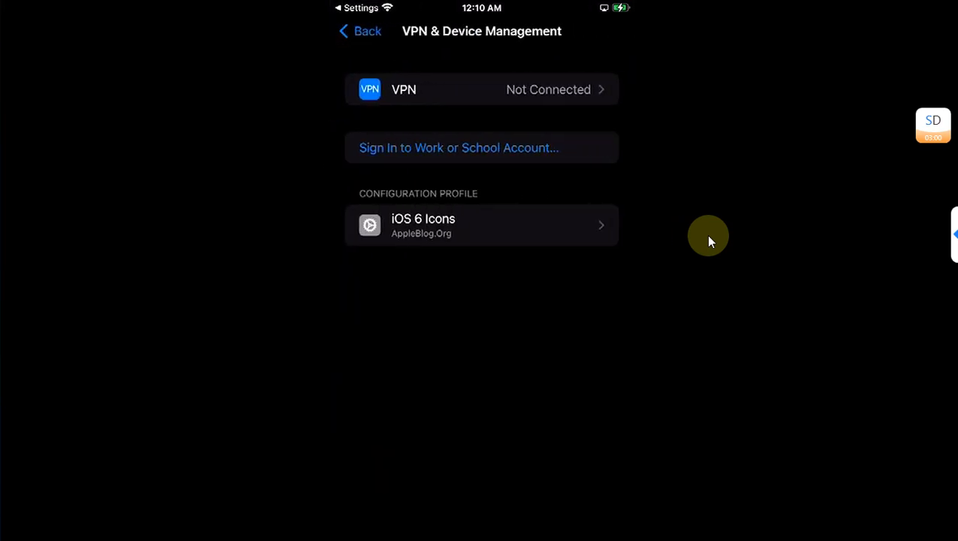
{"action": "left_click", "coordinate": [481, 225]}
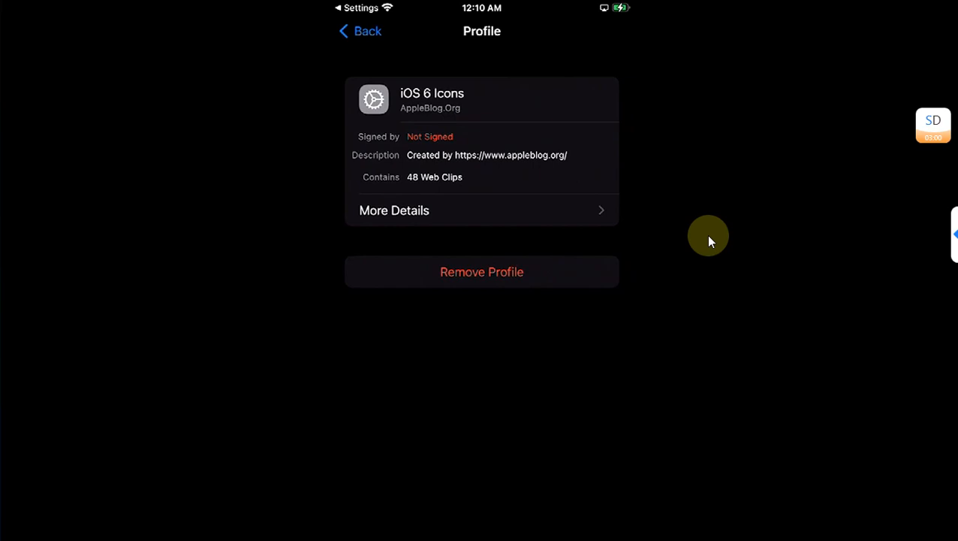
{"action": "left_click", "coordinate": [481, 272]}
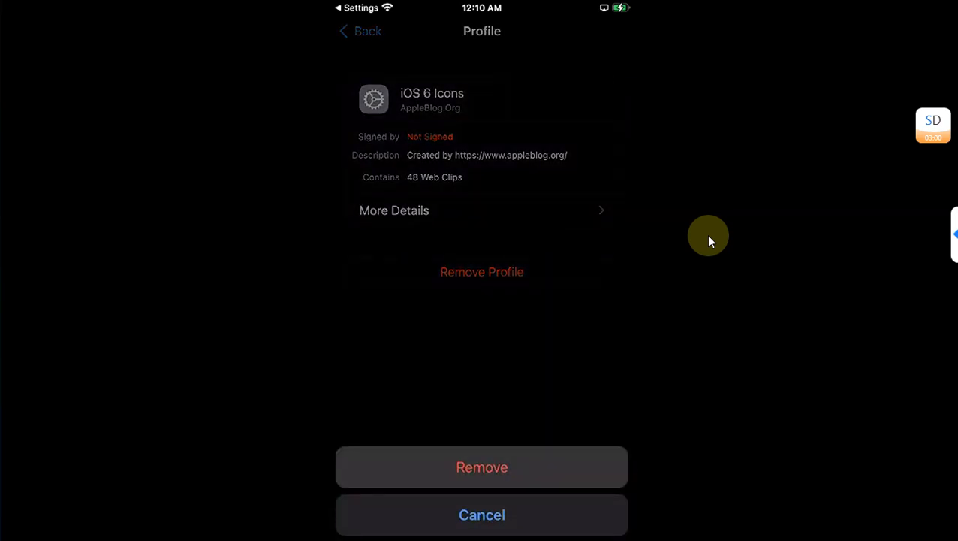
{"action": "left_click", "coordinate": [481, 467]}
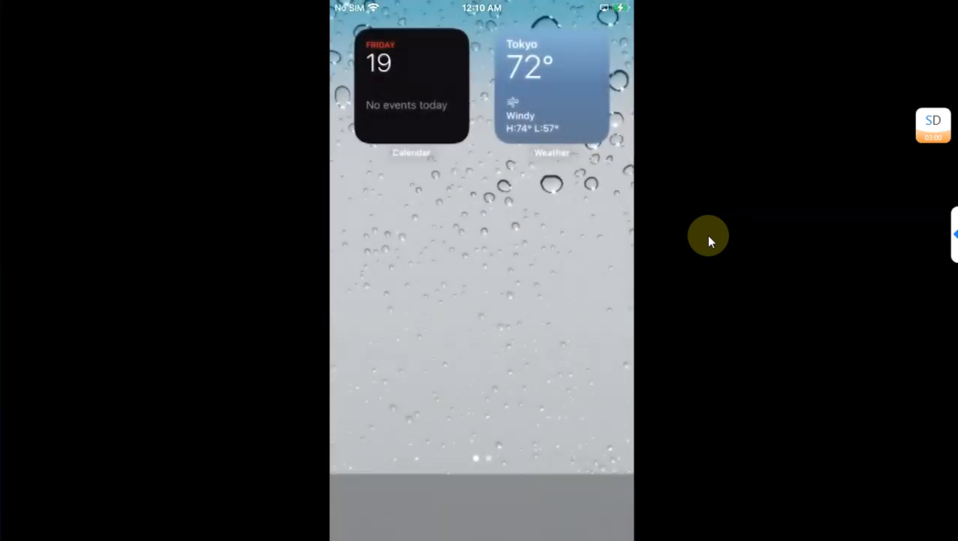
{"action": "scroll", "scroll_direction": "left", "scroll_amount": 3}
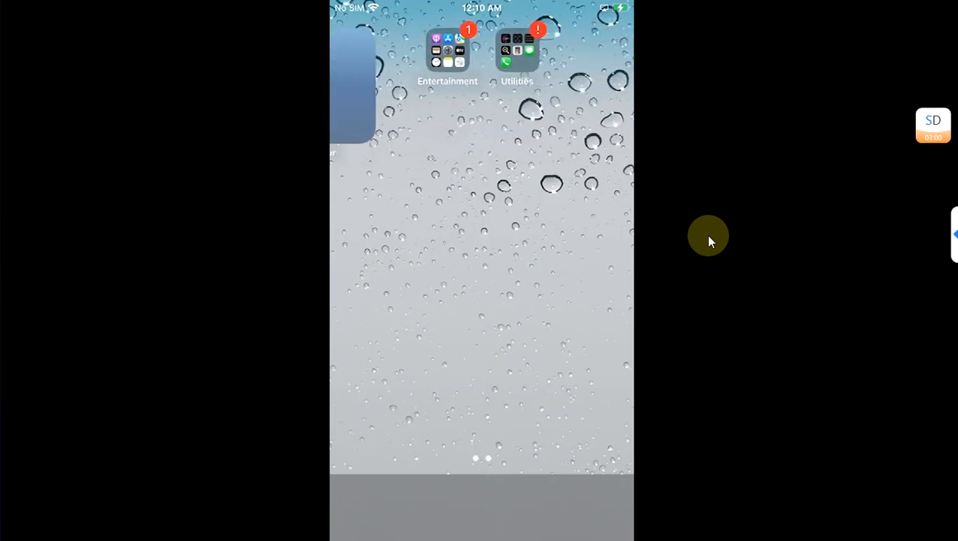
- Run Reset Home Screen Layout under General > Transfer or Reset iPhone and confirm
{"action": "left_click", "coordinate": [448, 51]}
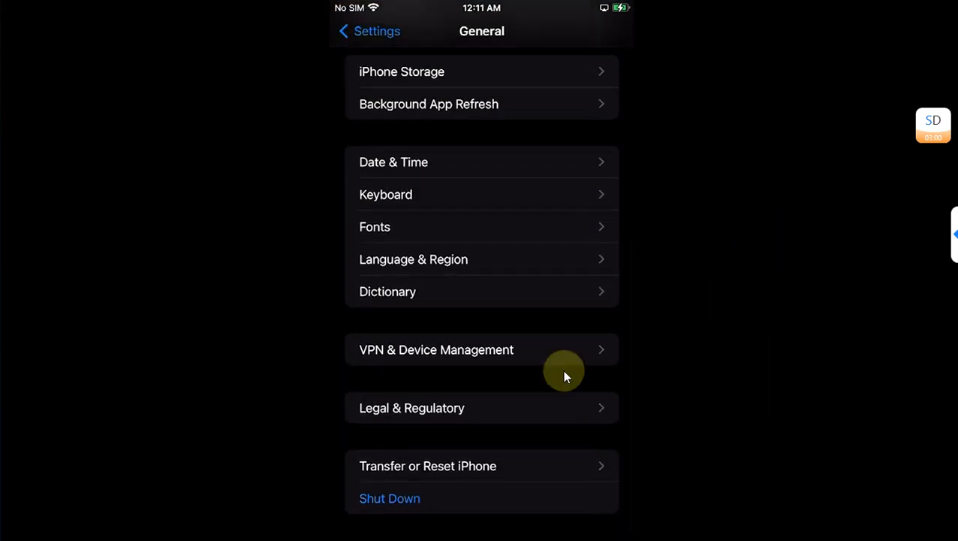
{"action": "mouse_move", "coordinate": [444, 466]}
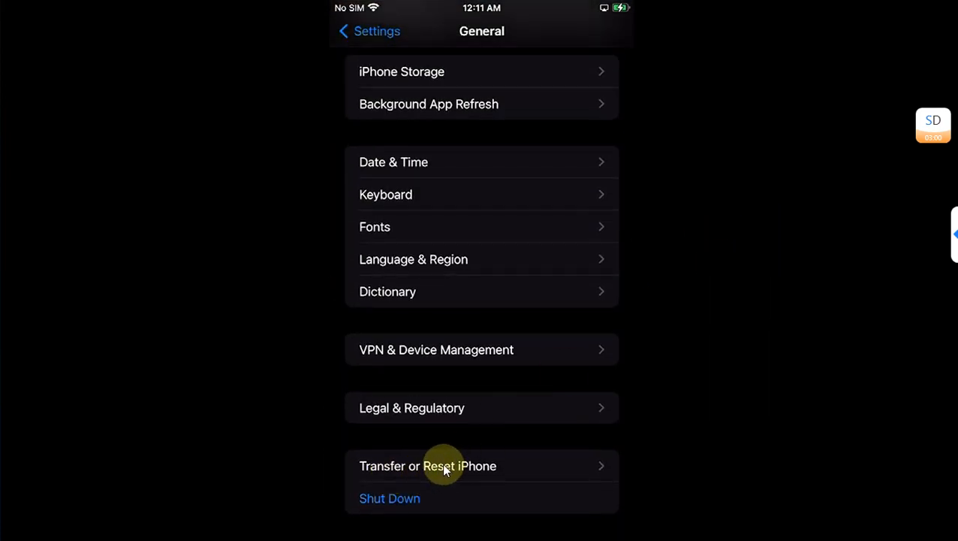
{"action": "left_click", "coordinate": [427, 465]}
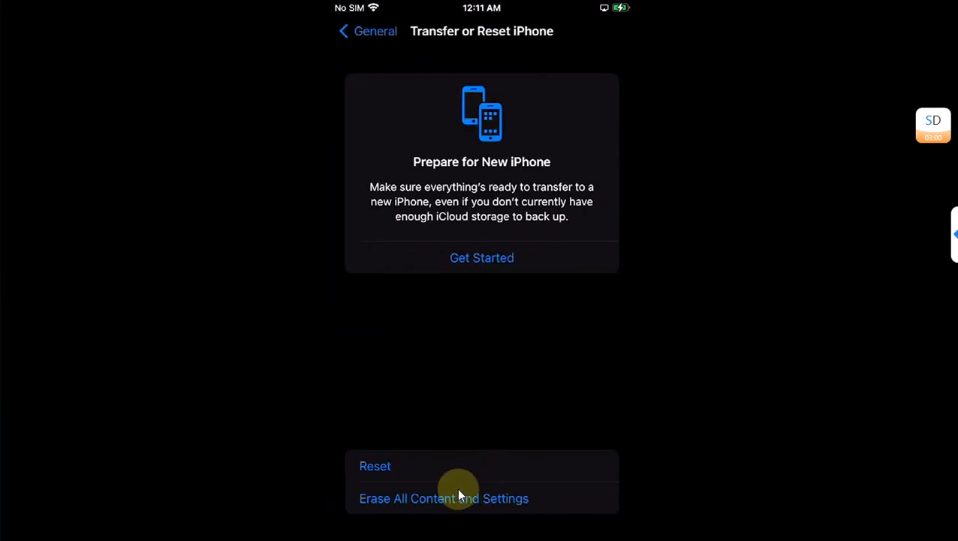
{"action": "left_click", "coordinate": [375, 466]}
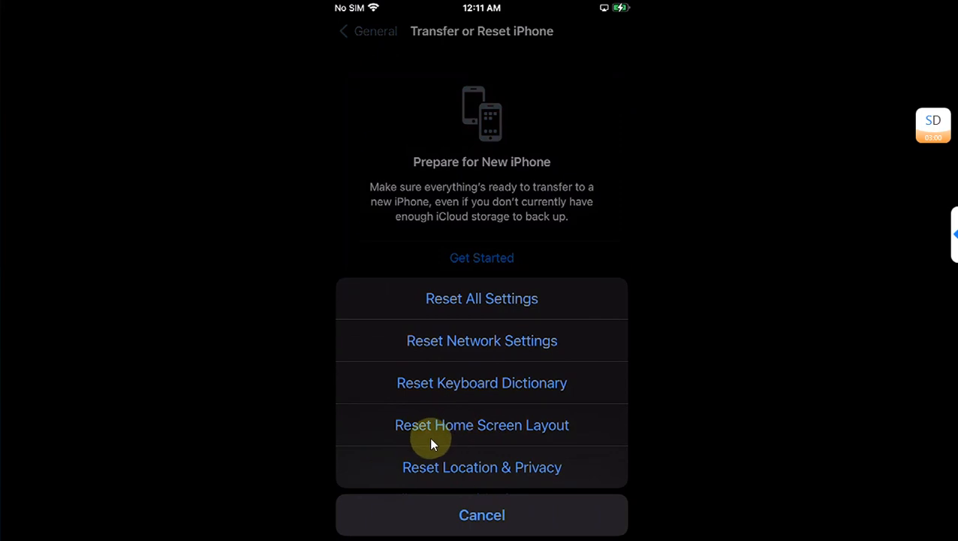
{"action": "mouse_move", "coordinate": [550, 437]}
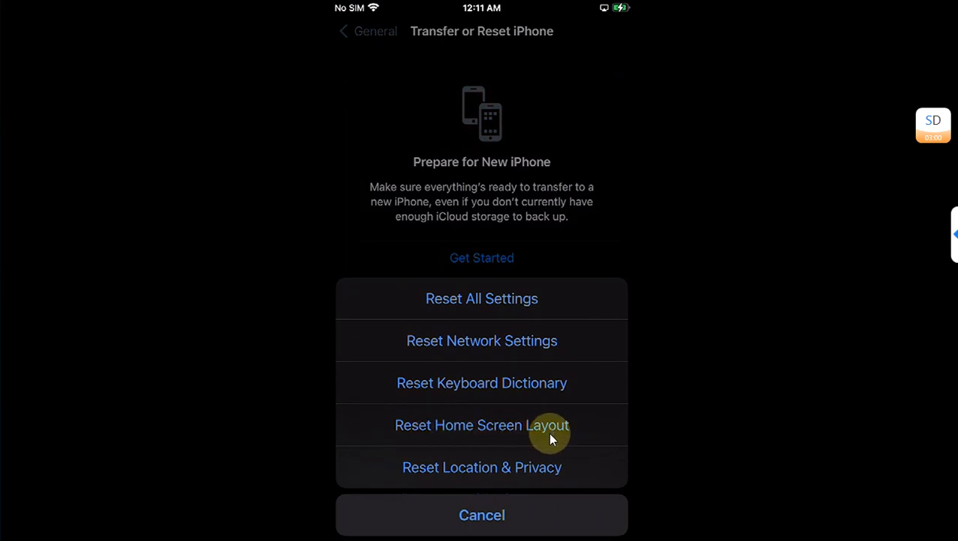
{"action": "left_click", "coordinate": [481, 424]}
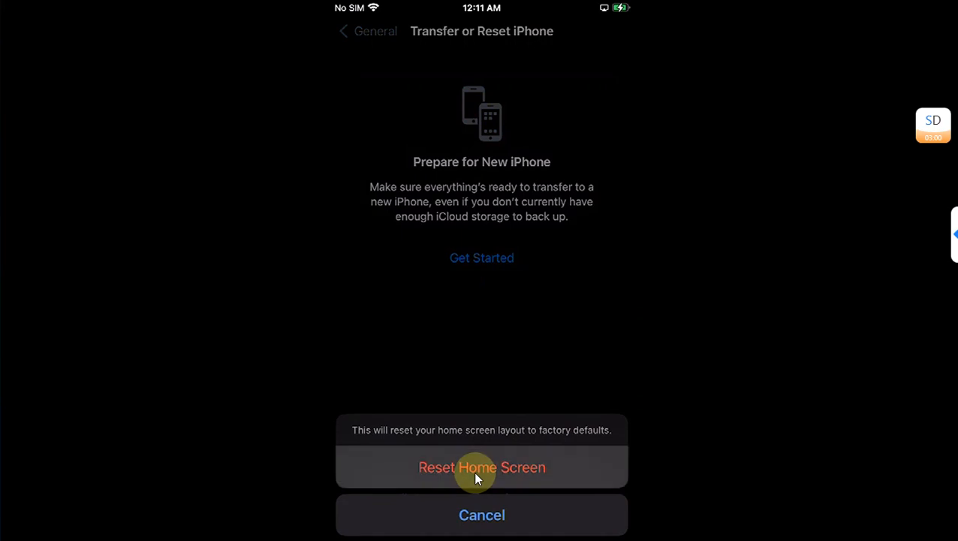
{"action": "left_click", "coordinate": [481, 514]}
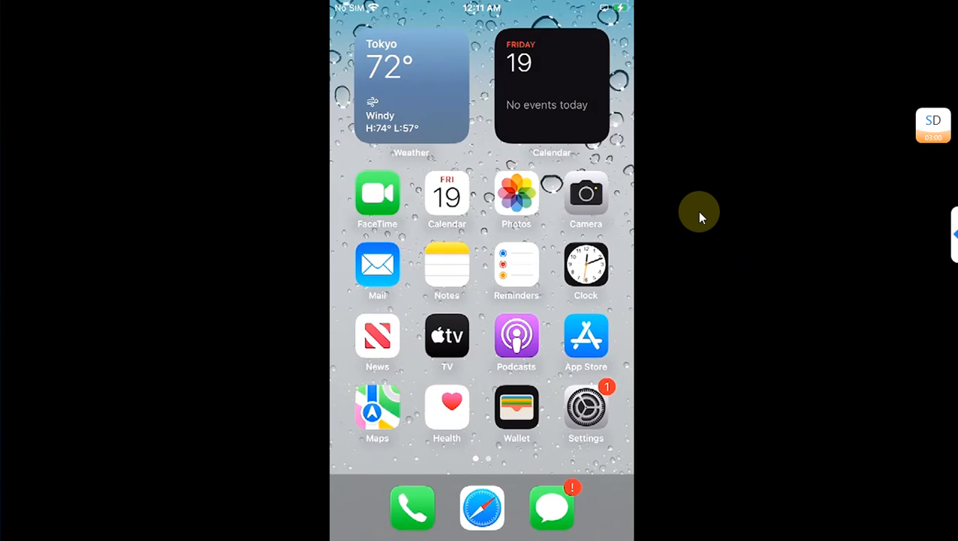
- Delete the Google Maps bookmark from Home Screen page two and reopen Transfer or Reset iPhone
{"action": "scroll", "scroll_direction": "left", "scroll_amount": 3}
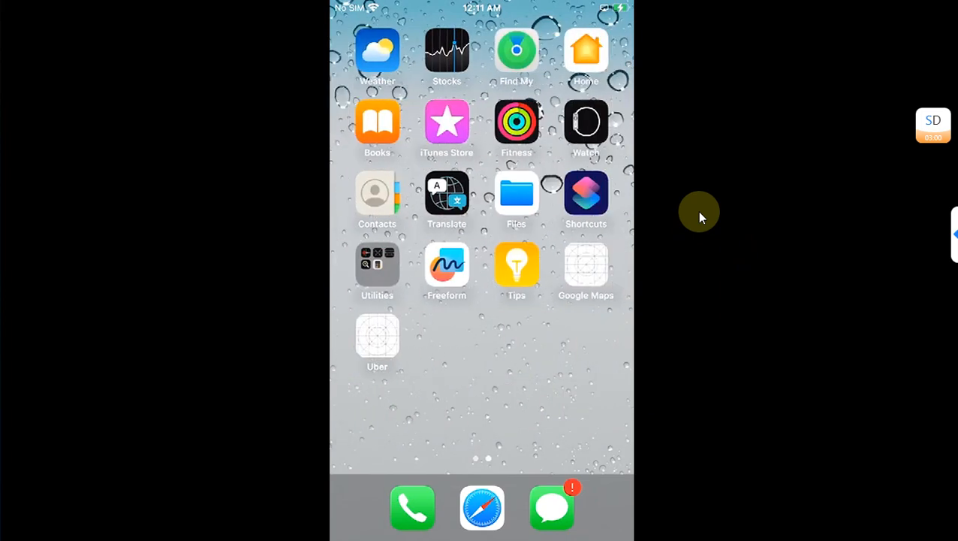
{"action": "scroll", "scroll_direction": "right", "scroll_amount": 3}
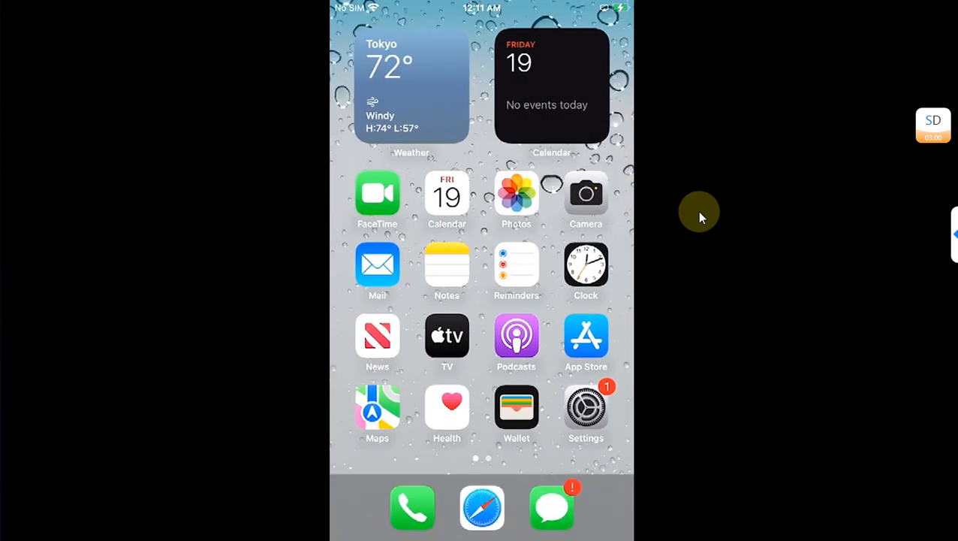
{"action": "mouse_move", "coordinate": [725, 276]}
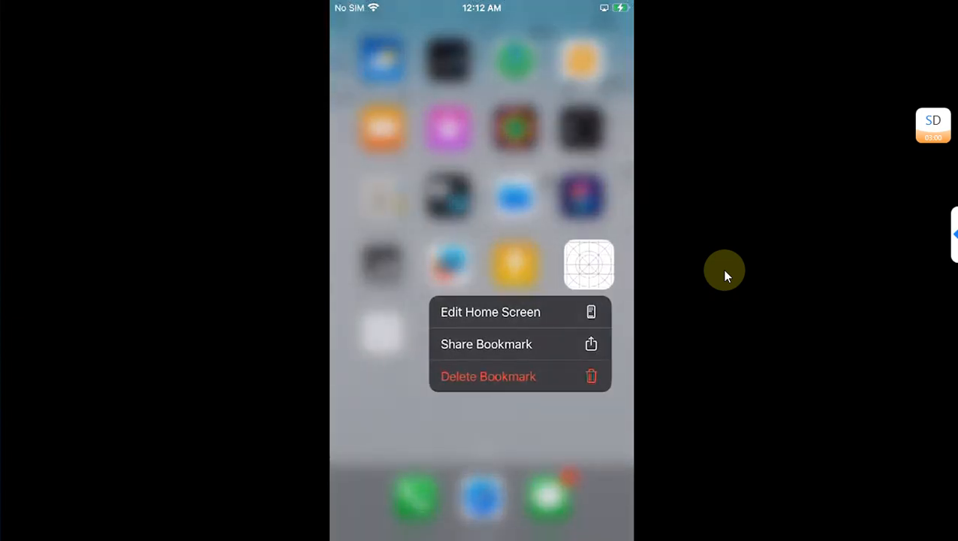
{"action": "left_click", "coordinate": [488, 376]}
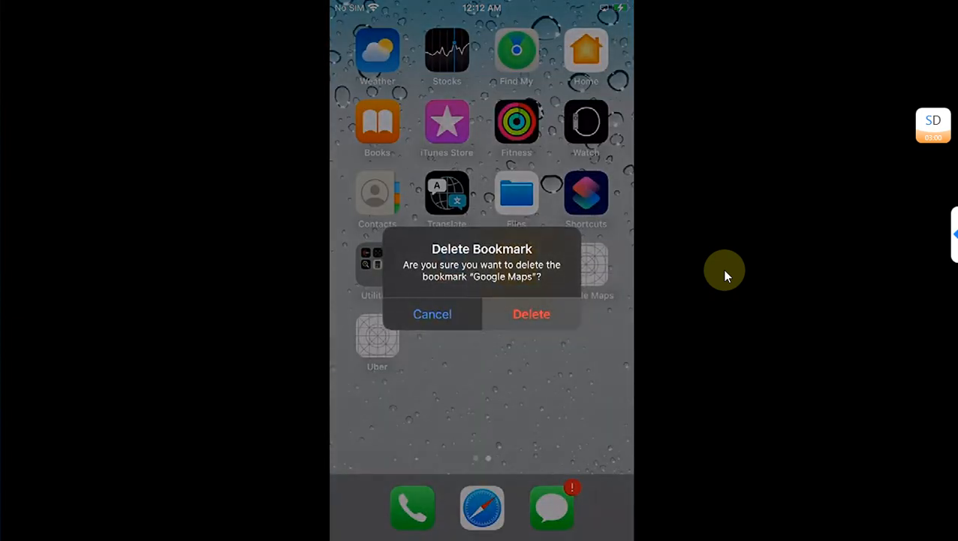
{"action": "left_click", "coordinate": [531, 314]}
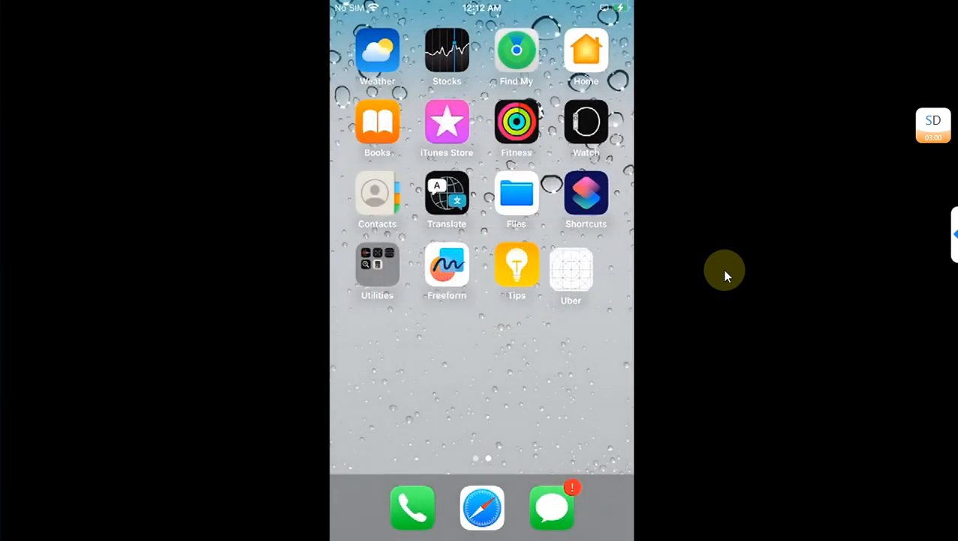
{"action": "left_click", "coordinate": [570, 267]}
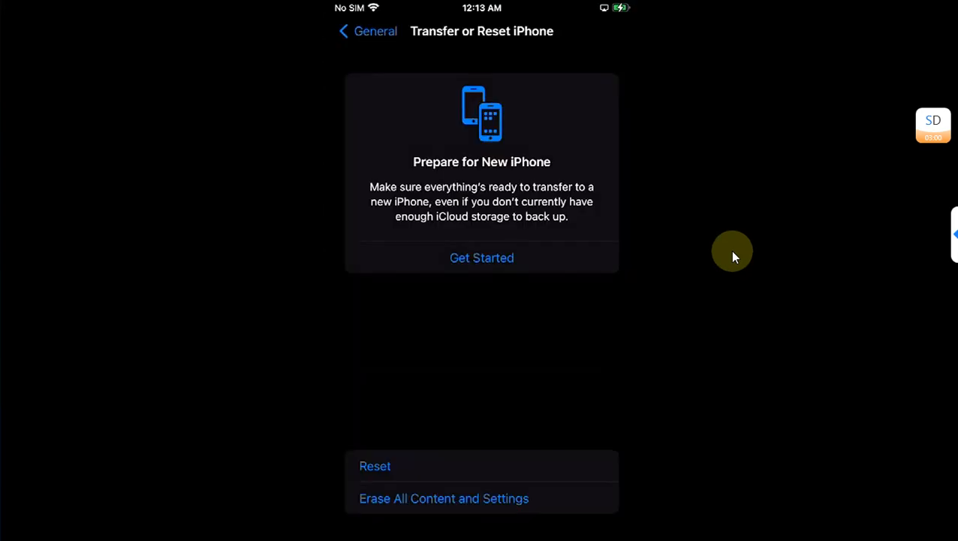
- Preview the red, green and yellow Unity wallpaper from Add New Wallpaper
{"action": "left_click", "coordinate": [375, 465]}
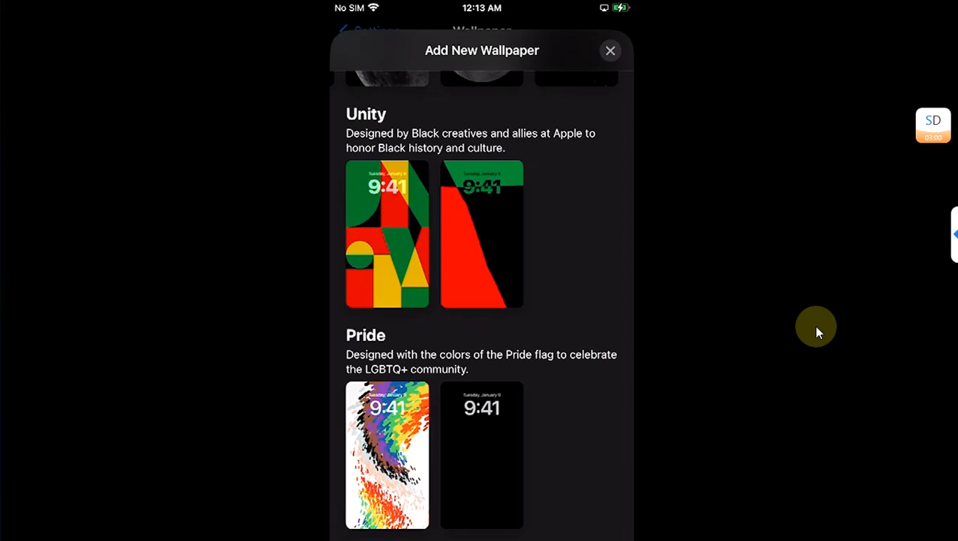
{"action": "left_click", "coordinate": [386, 234]}
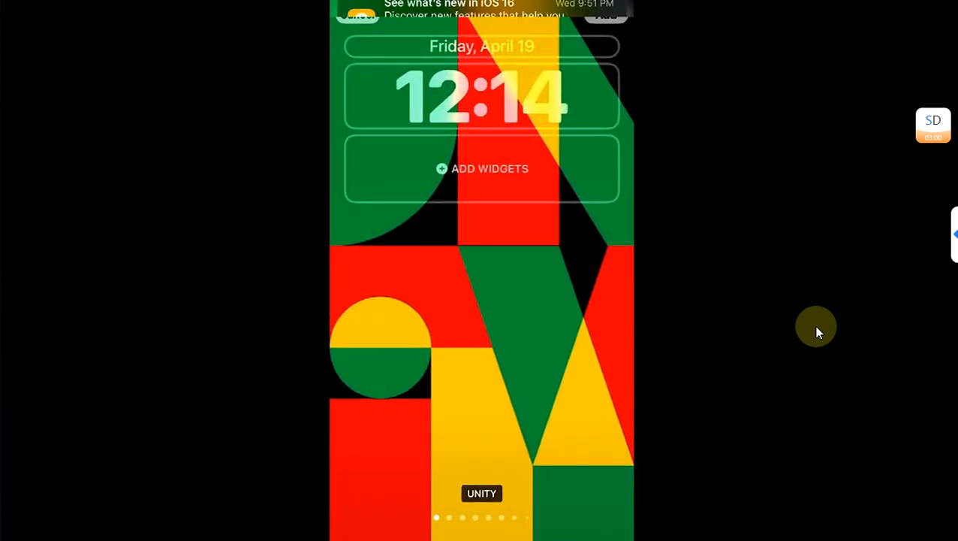